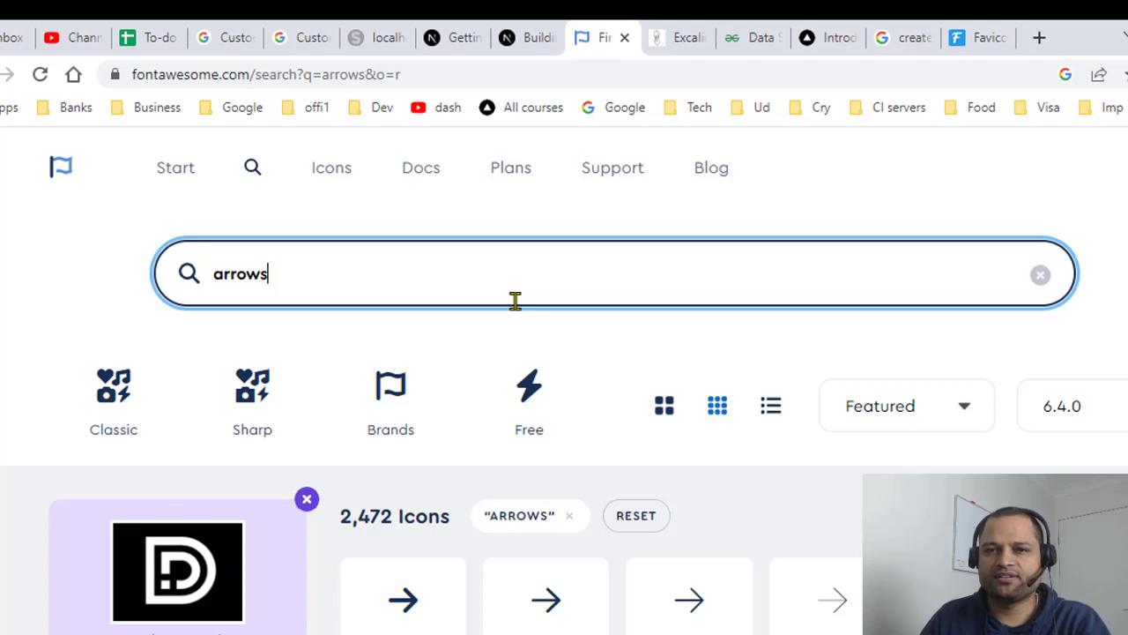
# Switch from the Font Awesome arrows search to the favicon.io text generator page
pyautogui.click(529, 402)
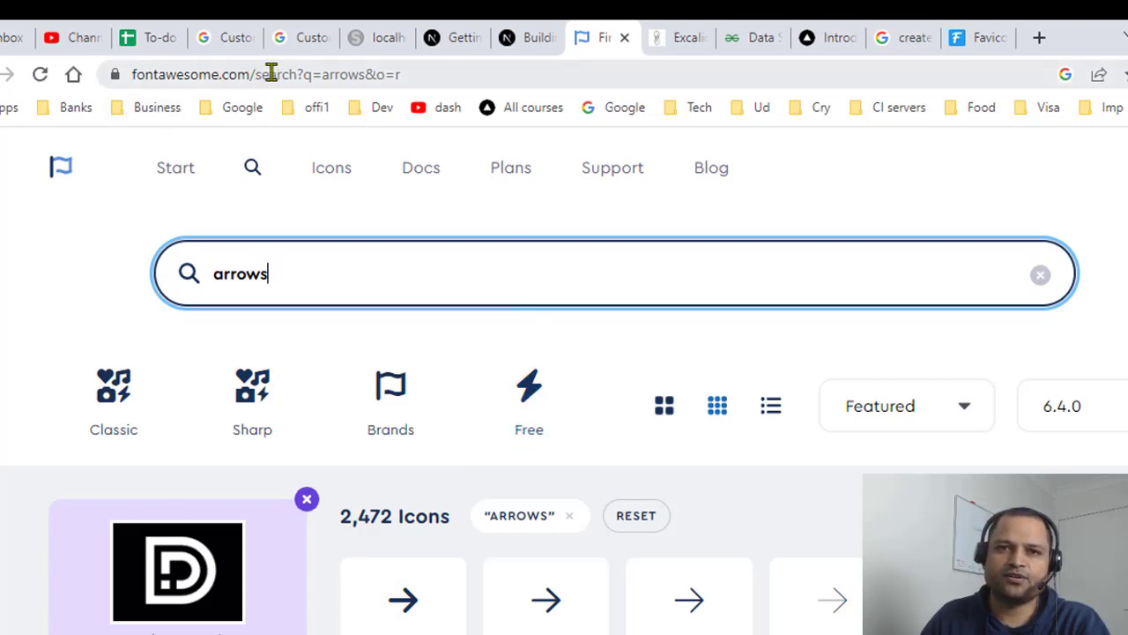
pyautogui.moveTo(599, 38)
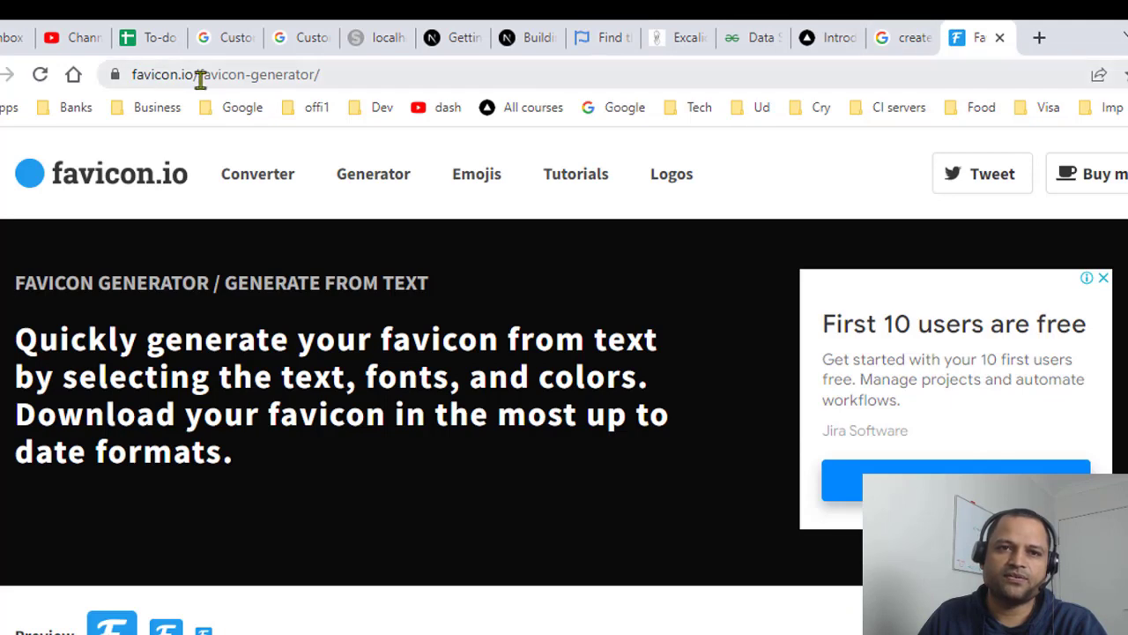
pyautogui.moveTo(344, 84)
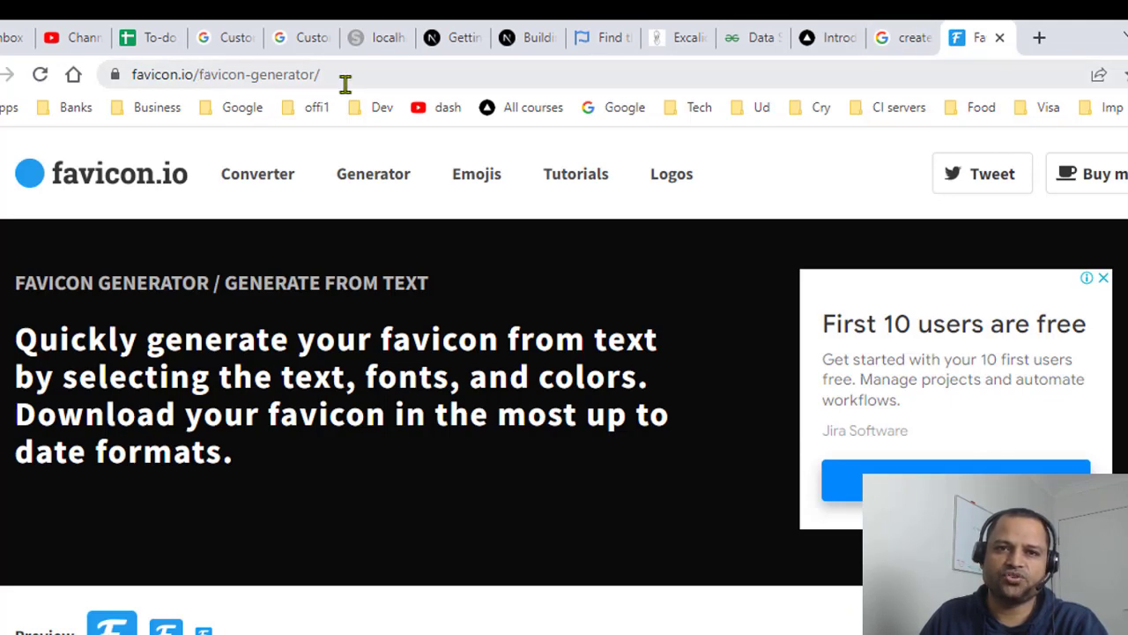
# Scroll the favicon.io page down to the Generate From Text form showing the default letter F
pyautogui.click(226, 74)
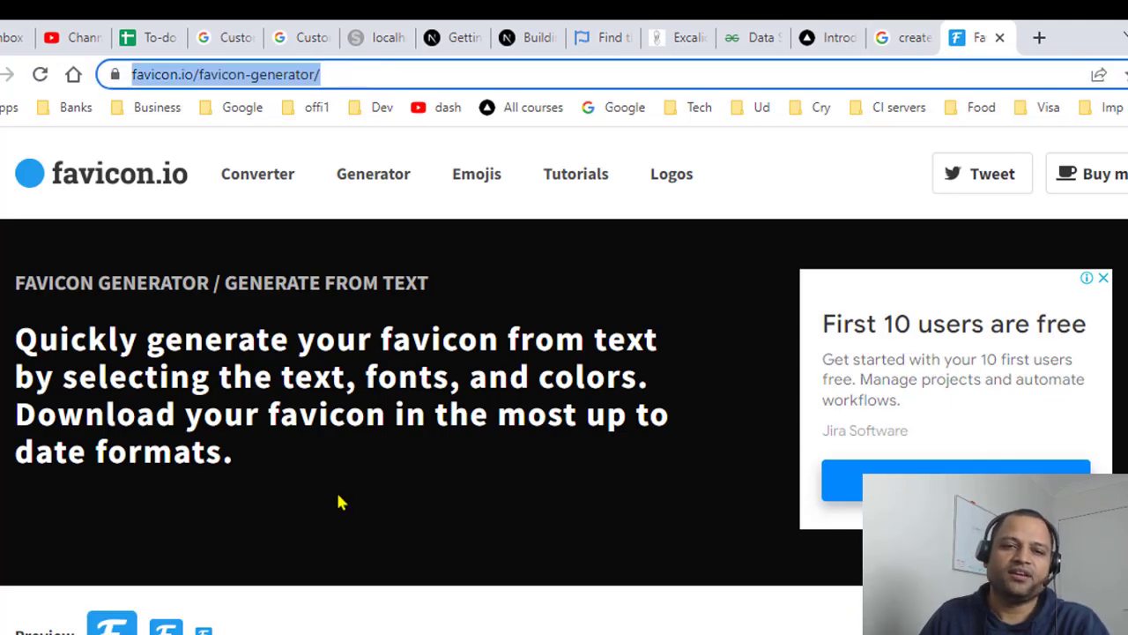
pyautogui.scroll(-3)
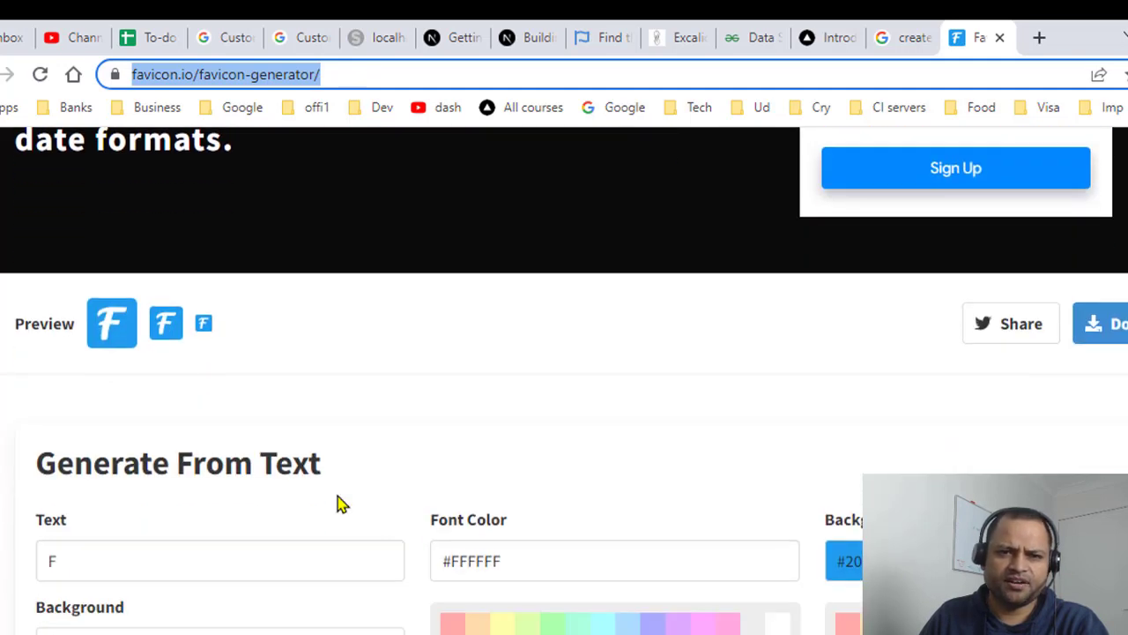
pyautogui.scroll(-3)
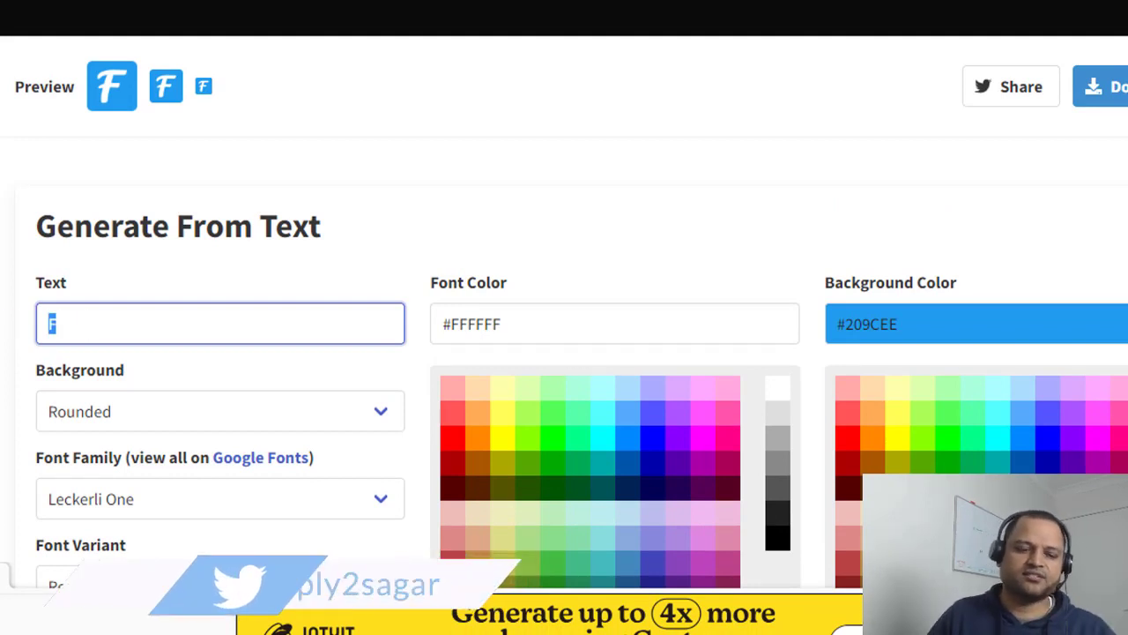
# Set the favicon text to the letter S, shown white on the blue rounded background
pyautogui.write('S')
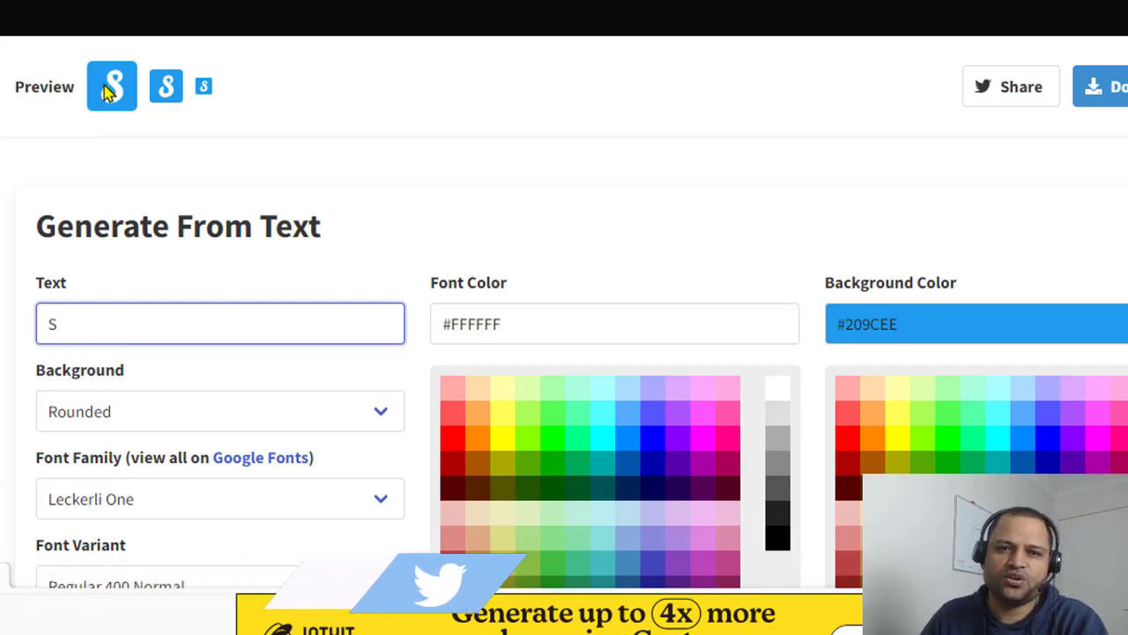
pyautogui.moveTo(155, 391)
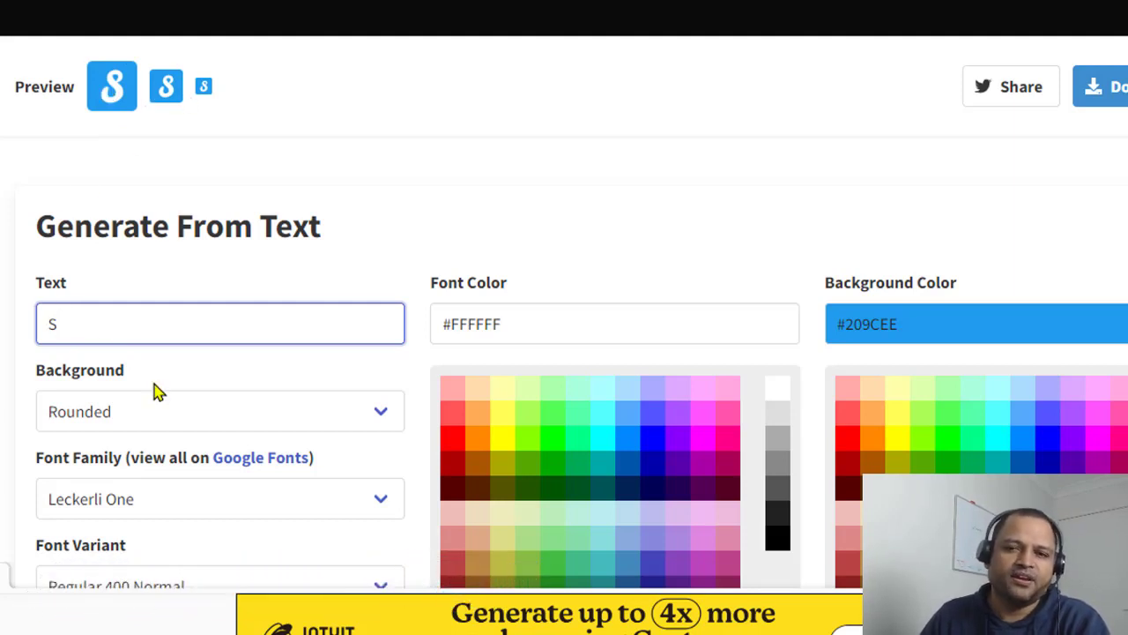
# Give the S favicon a red #F55 background and the Leckerli One font
pyautogui.scroll(-3)
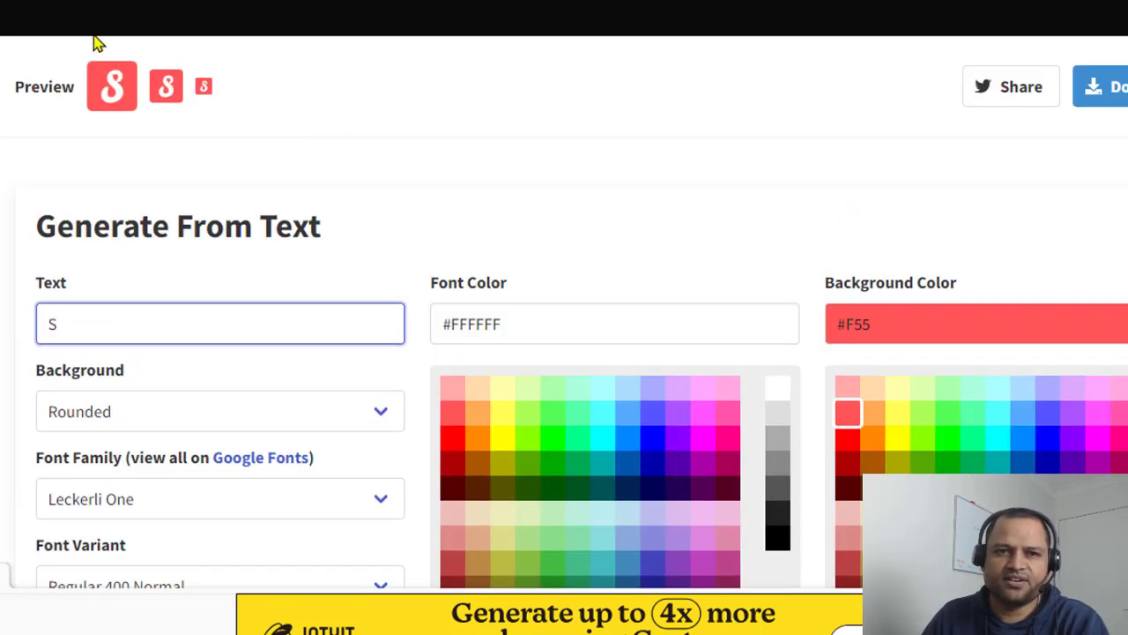
pyautogui.scroll(-3)
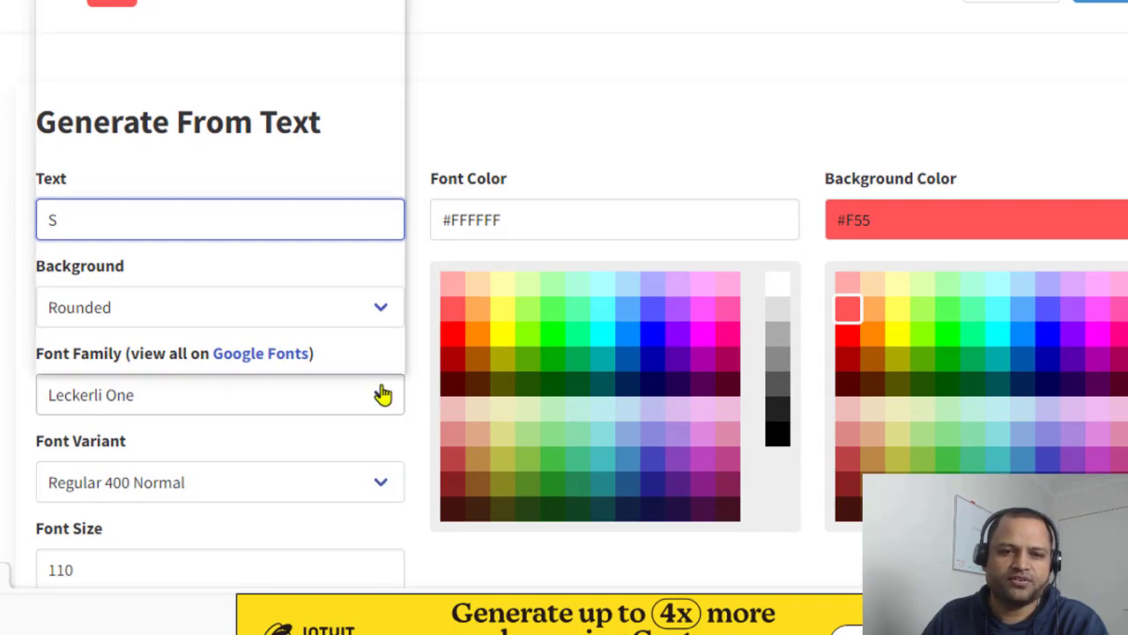
pyautogui.click(218, 395)
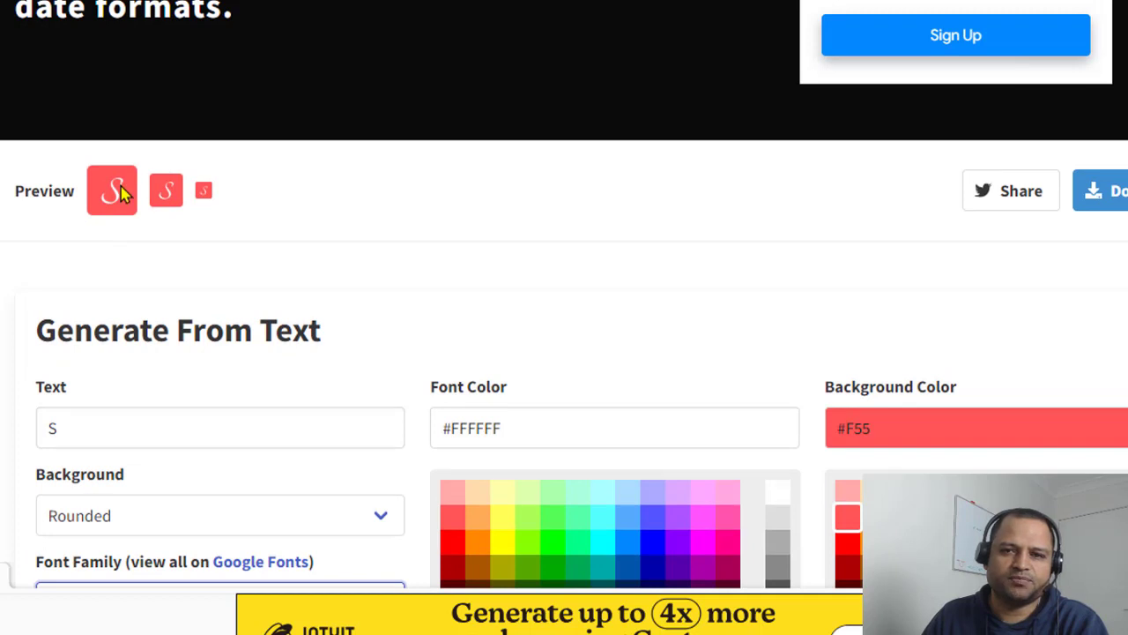
pyautogui.moveTo(106, 198)
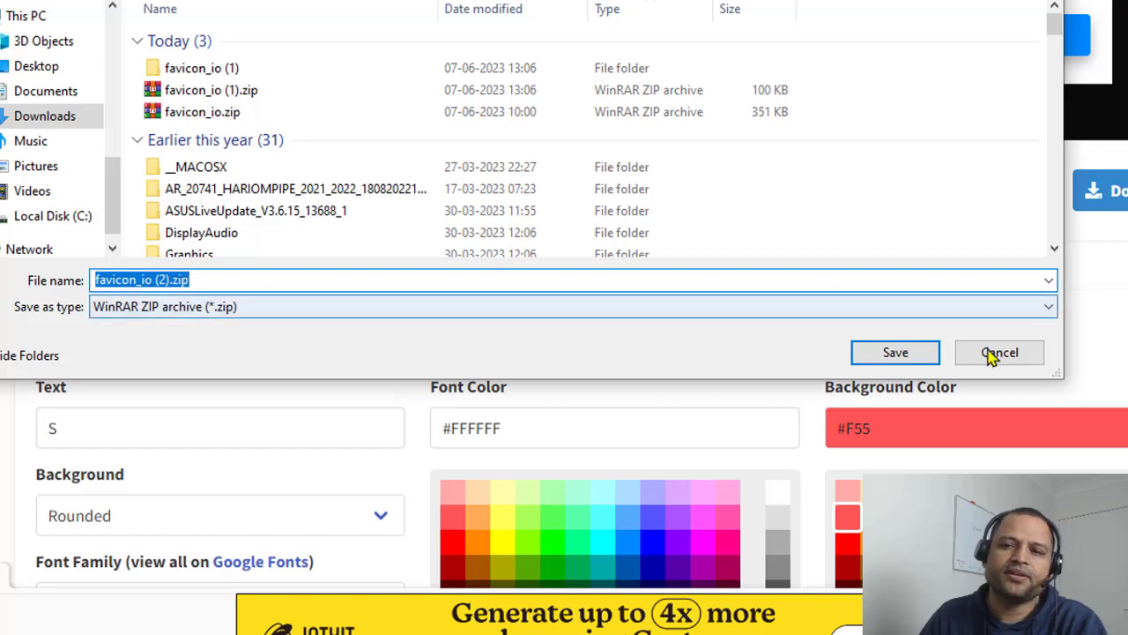
pyautogui.click(999, 353)
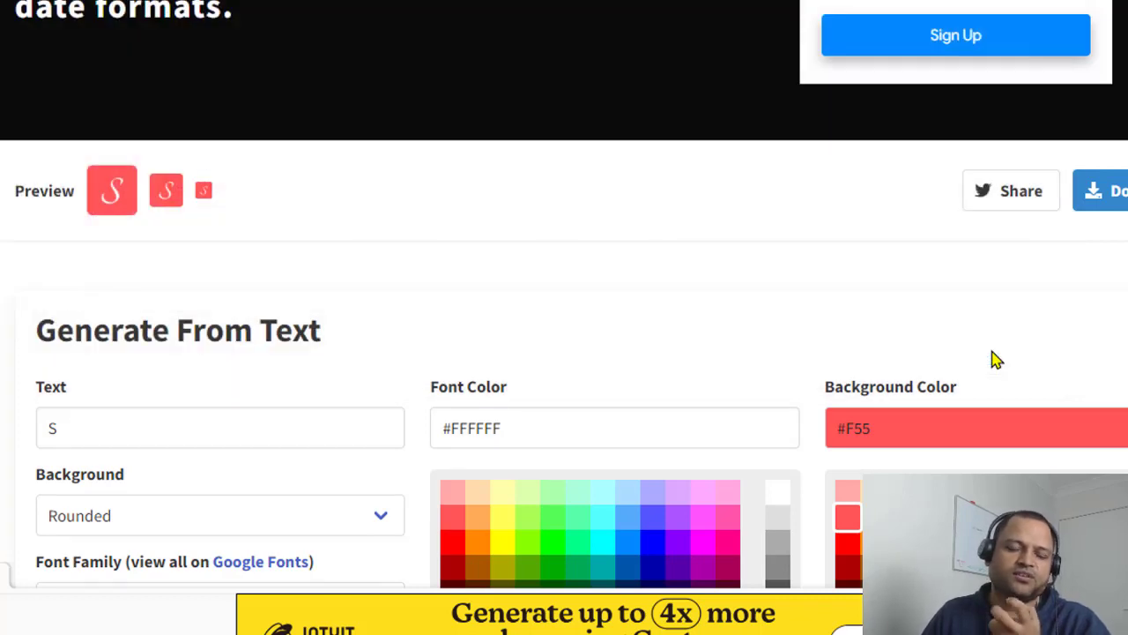